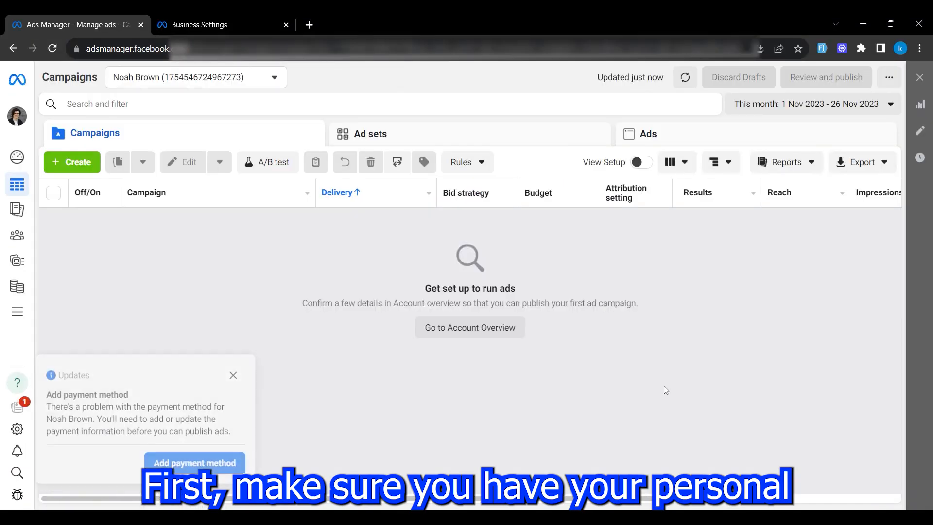
Open Billing & payments for the personal ad account from the Ads Manager sidebar.
{"action": "left_click", "coordinate": [233, 375]}
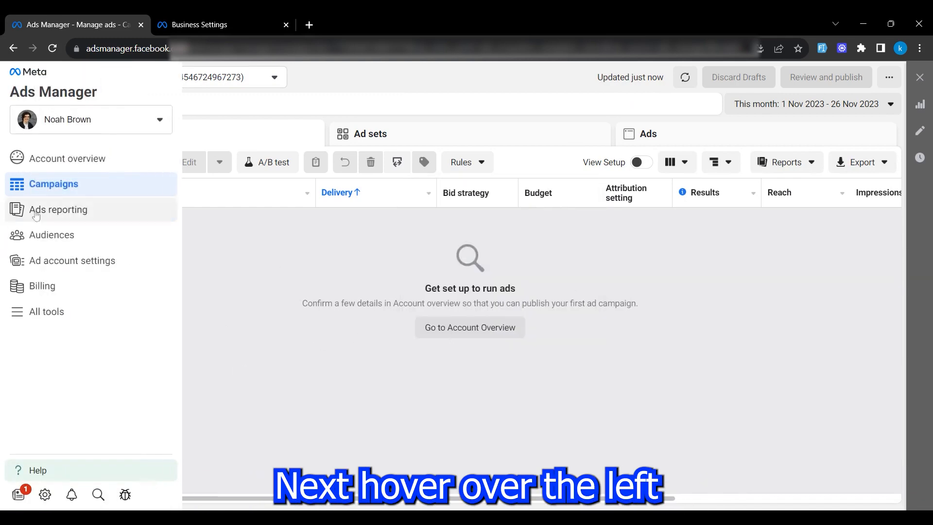
{"action": "left_click", "coordinate": [42, 286]}
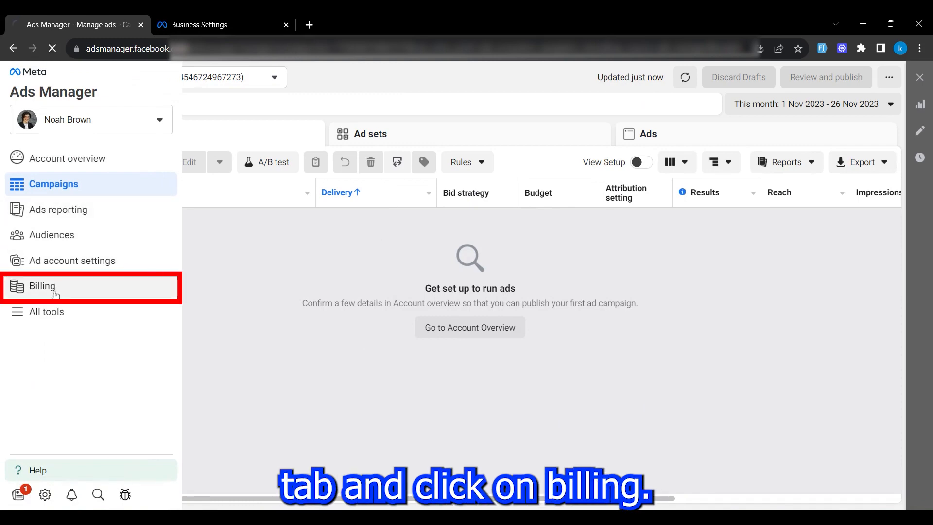
{"action": "left_click", "coordinate": [41, 286]}
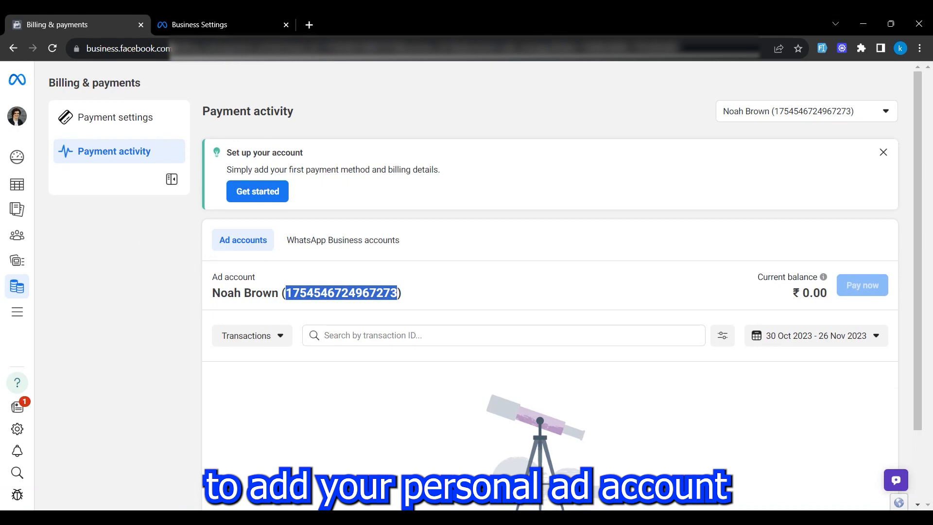
Switch to the EcomParkour Business Settings ad accounts list.
{"action": "left_click", "coordinate": [198, 24]}
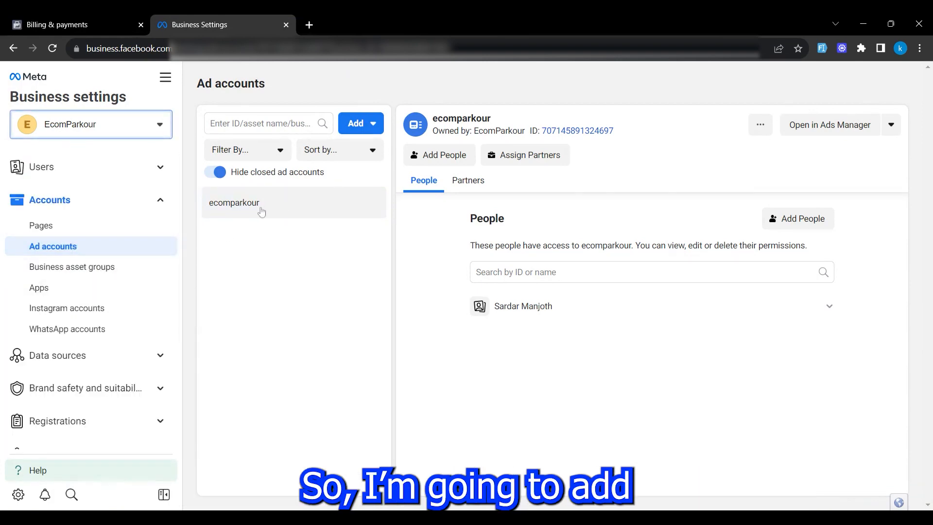
{"action": "left_click", "coordinate": [41, 226]}
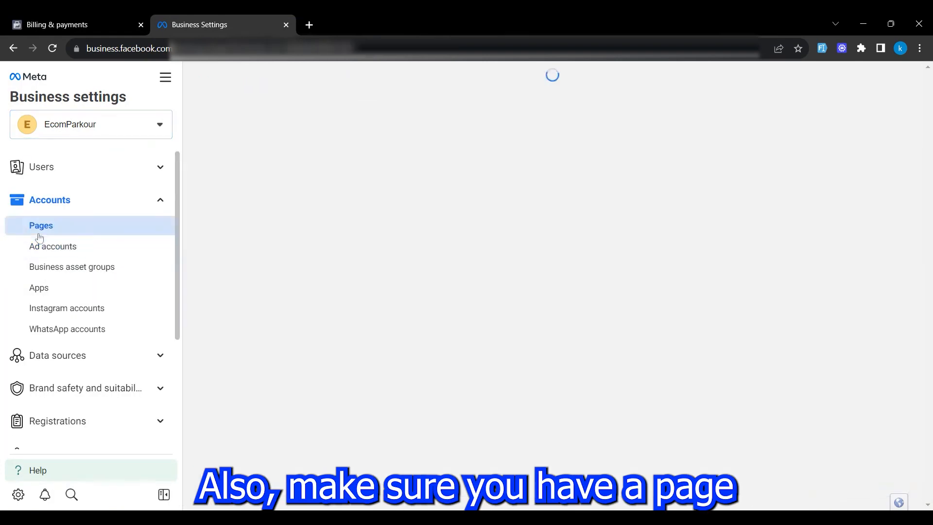
{"action": "left_click", "coordinate": [41, 225]}
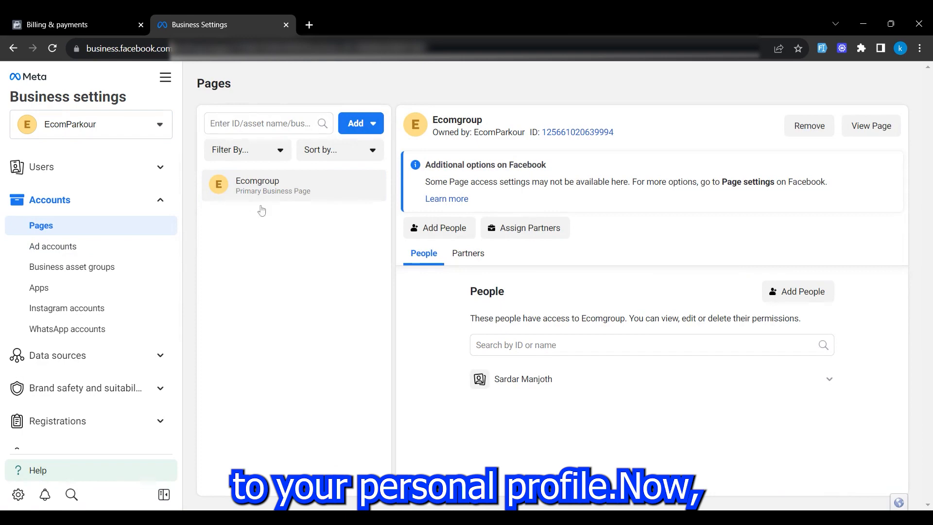
{"action": "left_click", "coordinate": [53, 246]}
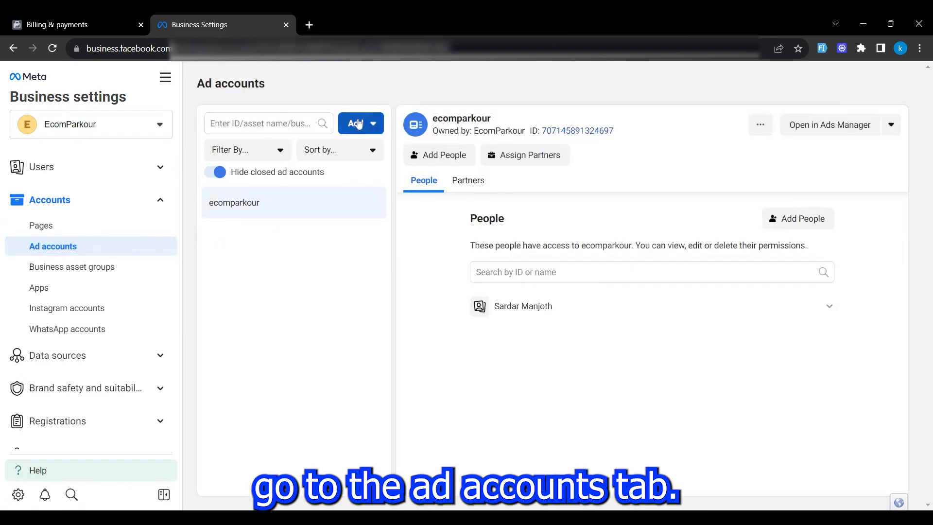
{"action": "left_click", "coordinate": [356, 123]}
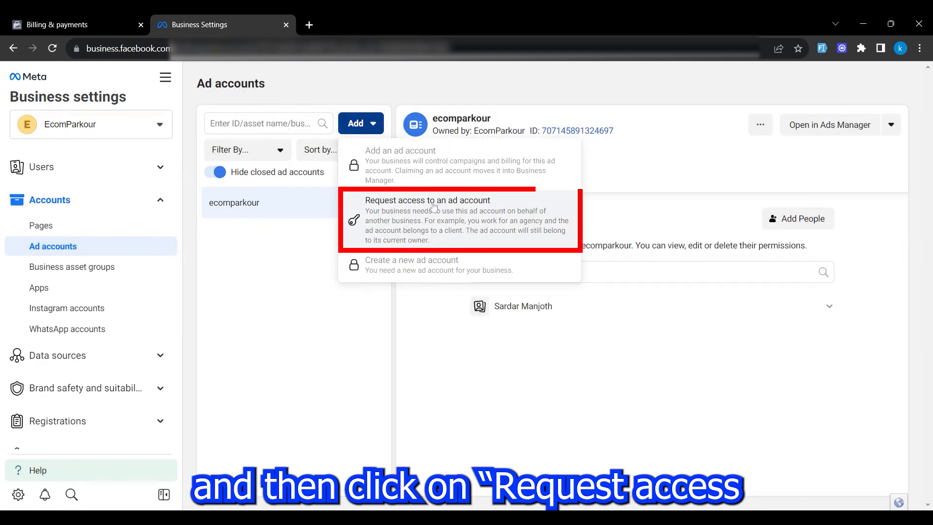
{"action": "left_click", "coordinate": [427, 199]}
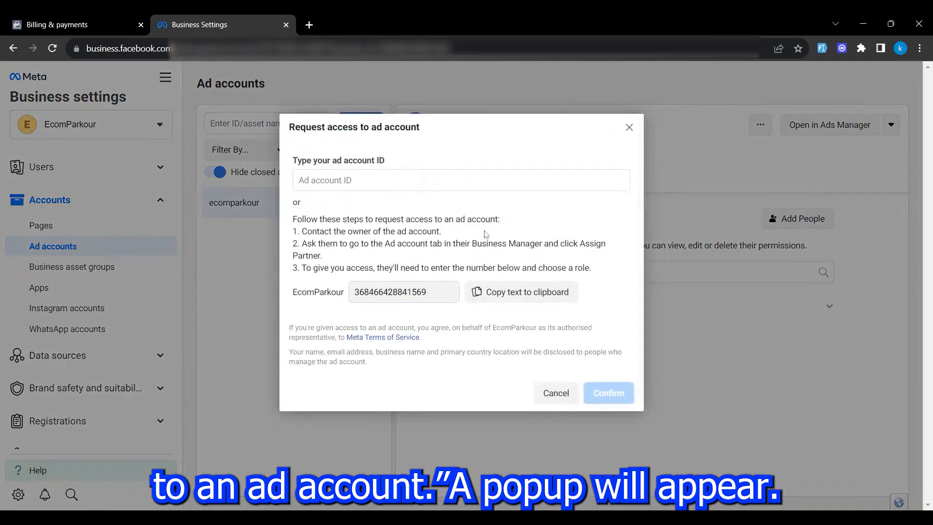
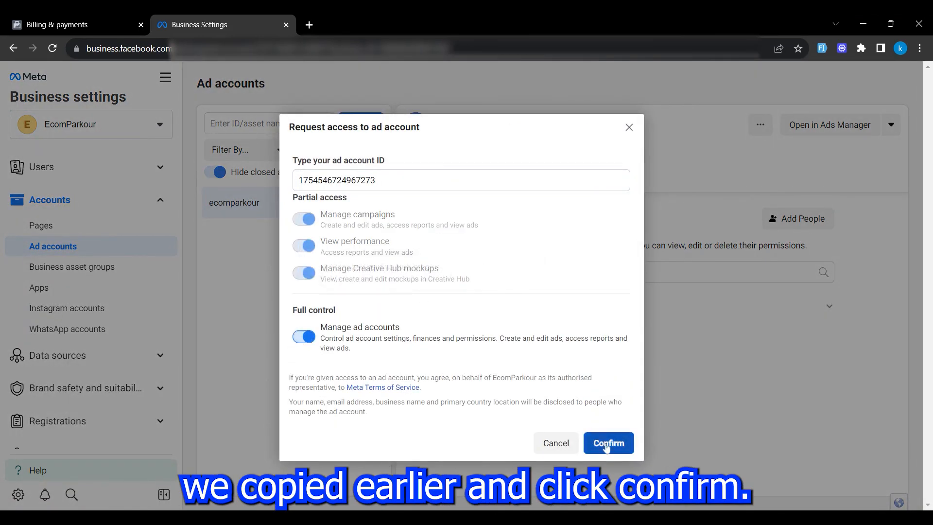
{"action": "left_click", "coordinate": [607, 443]}
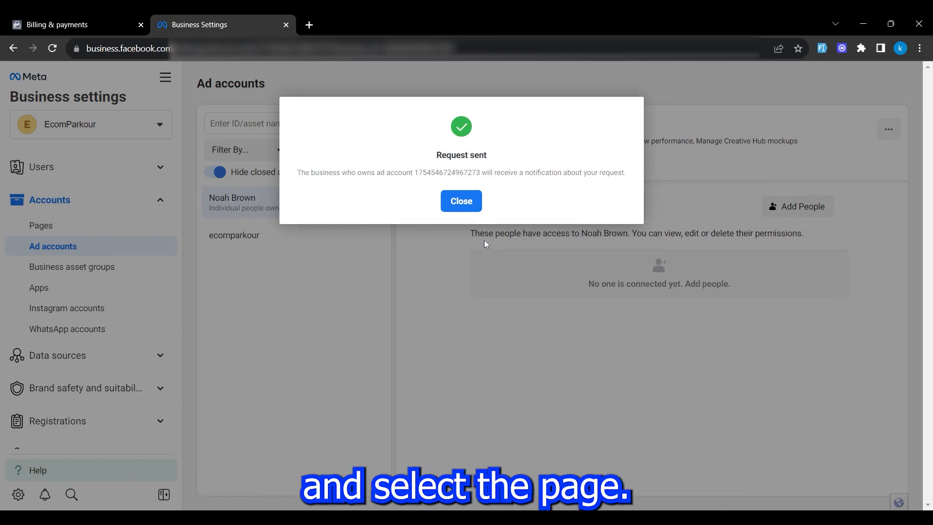
{"action": "left_click", "coordinate": [461, 200]}
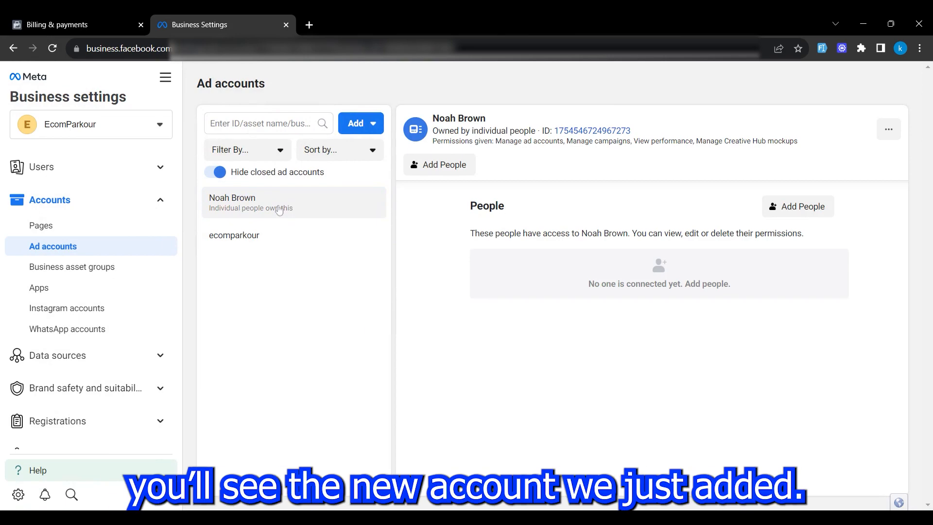
Assign your profile to the new personal ad account via Add People.
{"action": "left_click", "coordinate": [438, 164]}
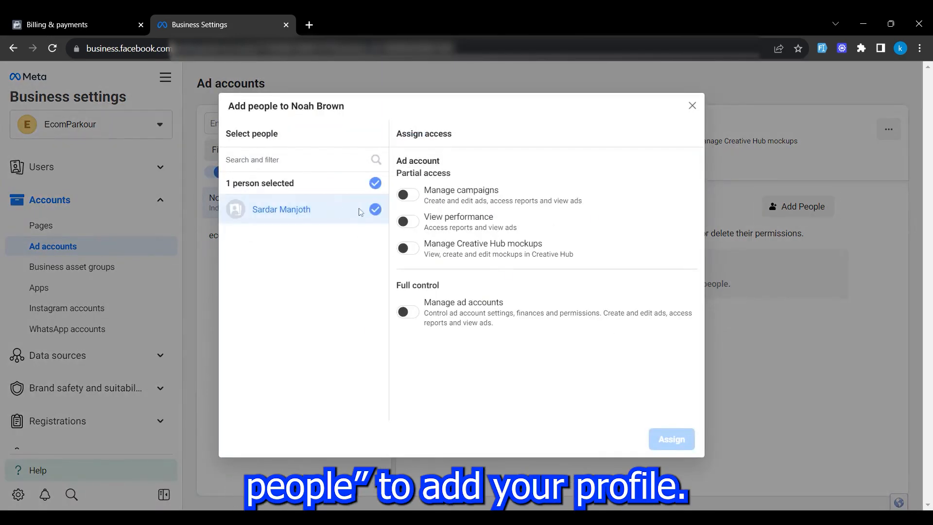
{"action": "left_click", "coordinate": [670, 439]}
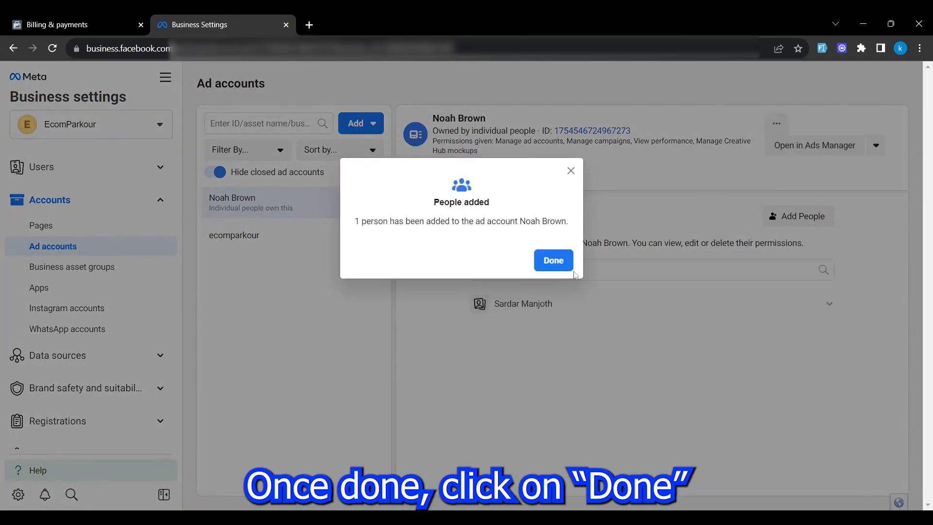
{"action": "left_click", "coordinate": [552, 260]}
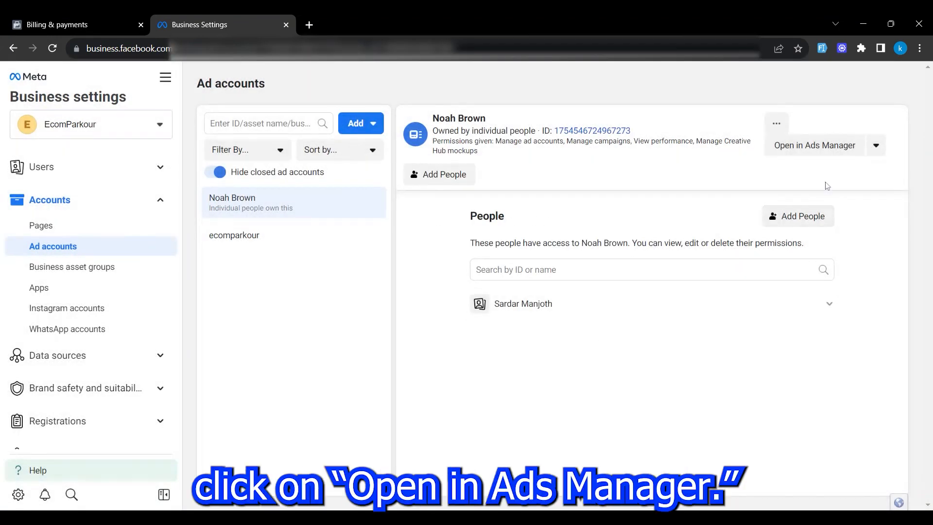
Open the personal ad account in Ads Manager, check the account list, then return to billing.
{"action": "left_click", "coordinate": [815, 146]}
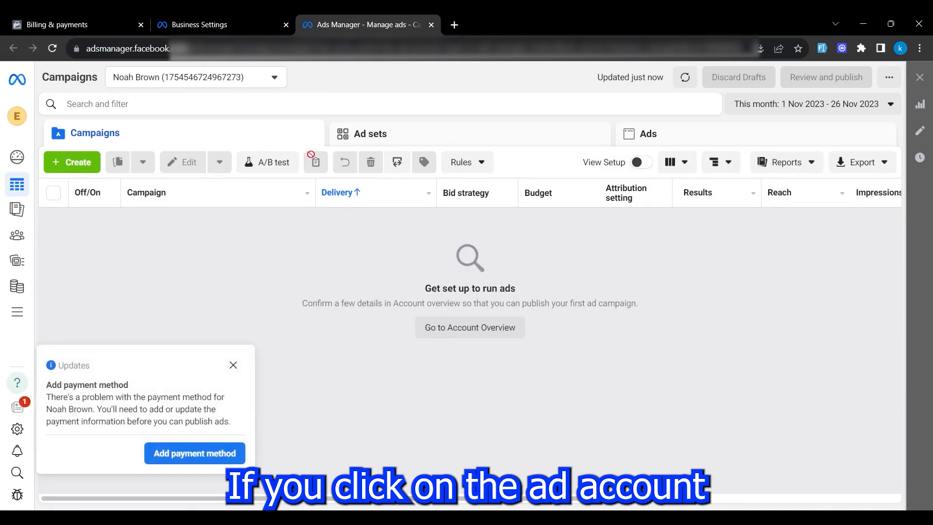
{"action": "left_click", "coordinate": [195, 76]}
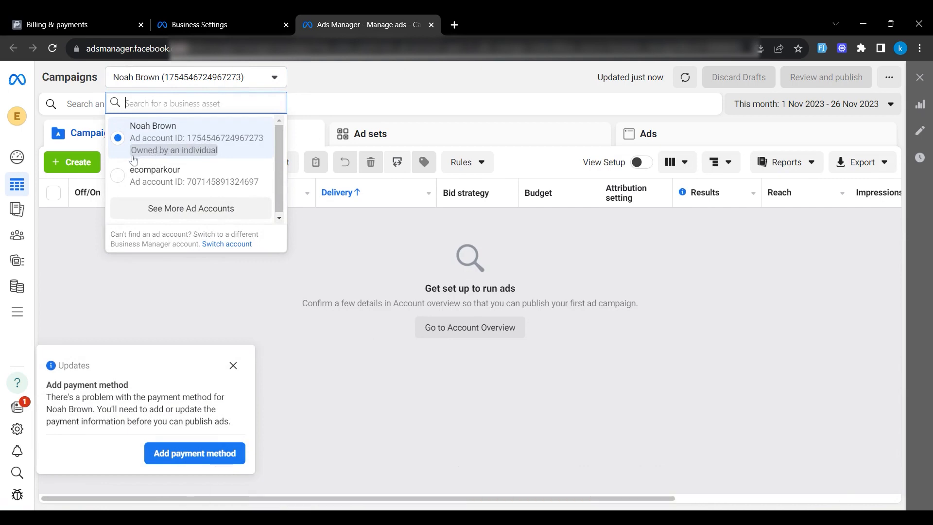
{"action": "left_click", "coordinate": [59, 24]}
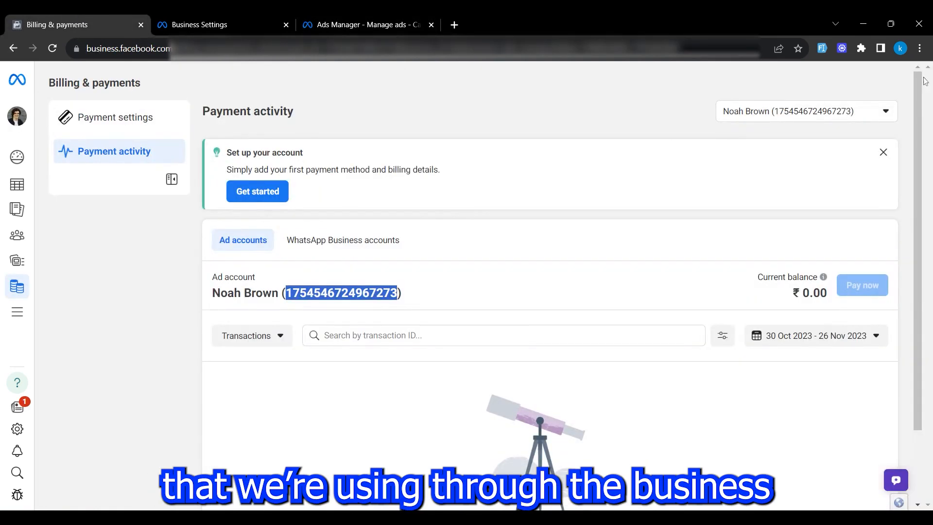